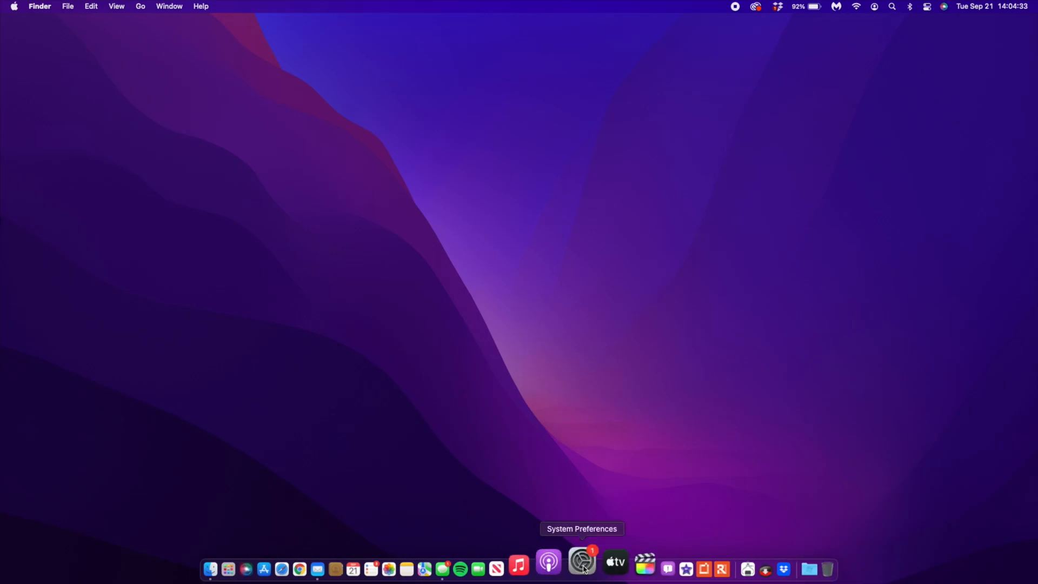
- Launch System Preferences from the Dock
{"action": "left_click", "coordinate": [582, 568]}
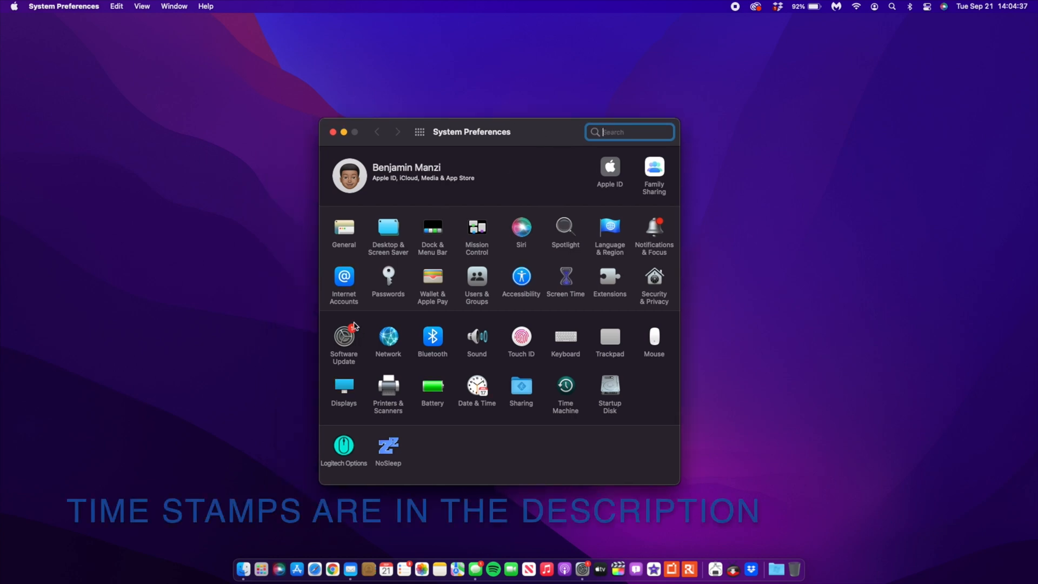
- Show Software Update with Monterey 12 Beta 7 available, view beta details and cancel the restore-defaults prompt
{"action": "left_click", "coordinate": [344, 337]}
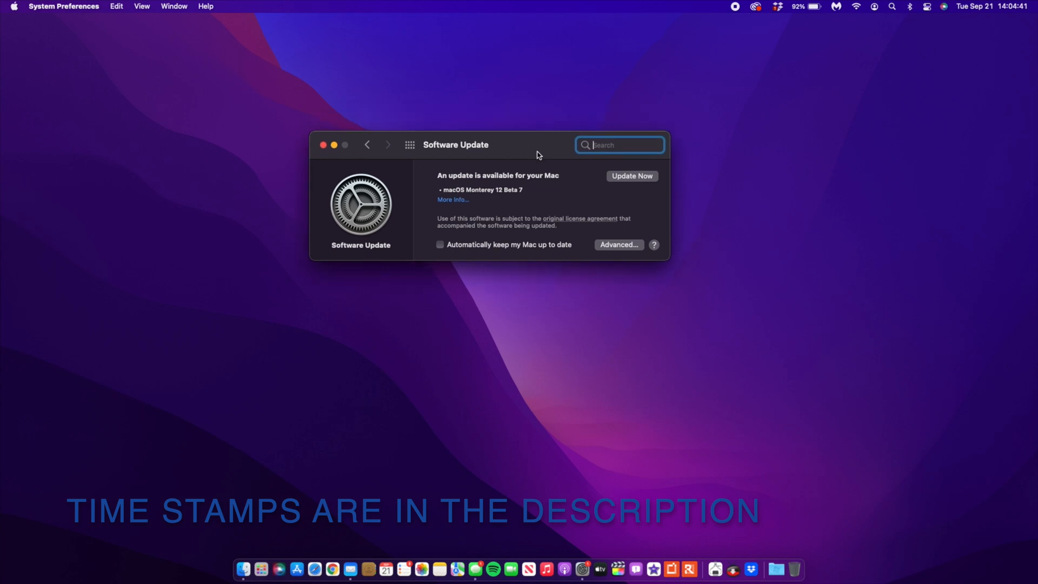
{"action": "mouse_move", "coordinate": [452, 199]}
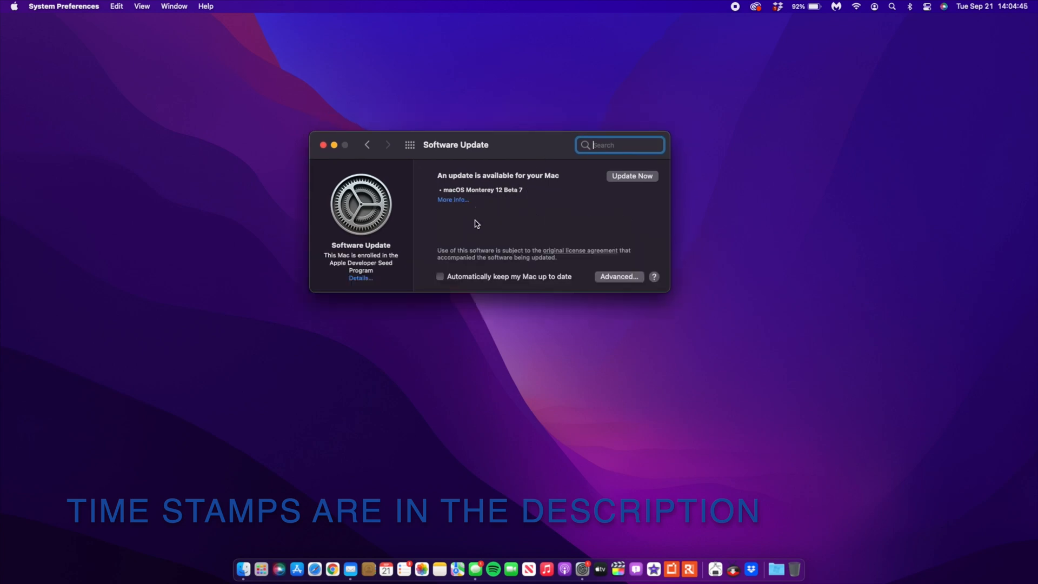
{"action": "mouse_move", "coordinate": [358, 285]}
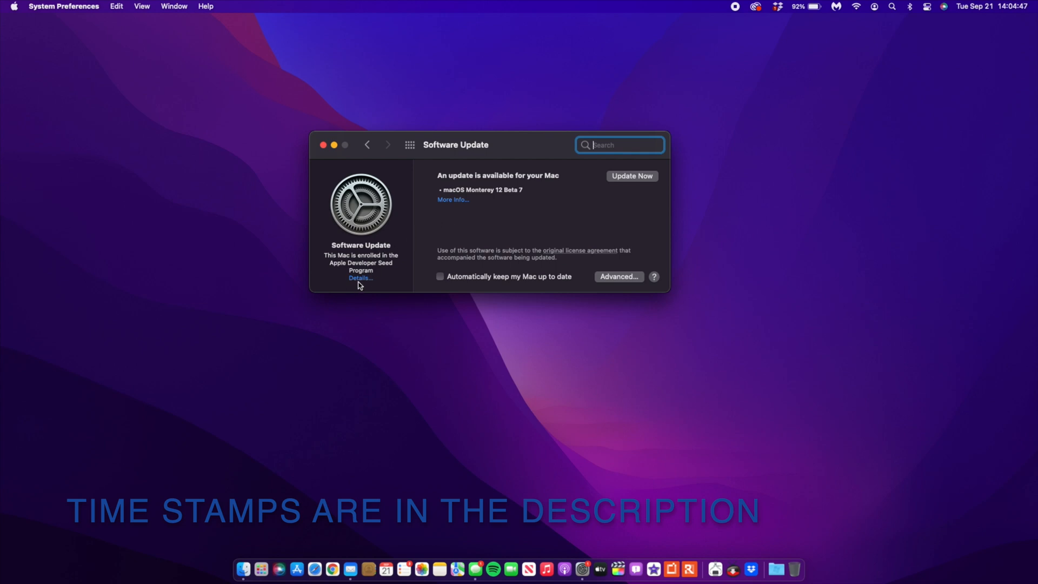
{"action": "left_click", "coordinate": [360, 278]}
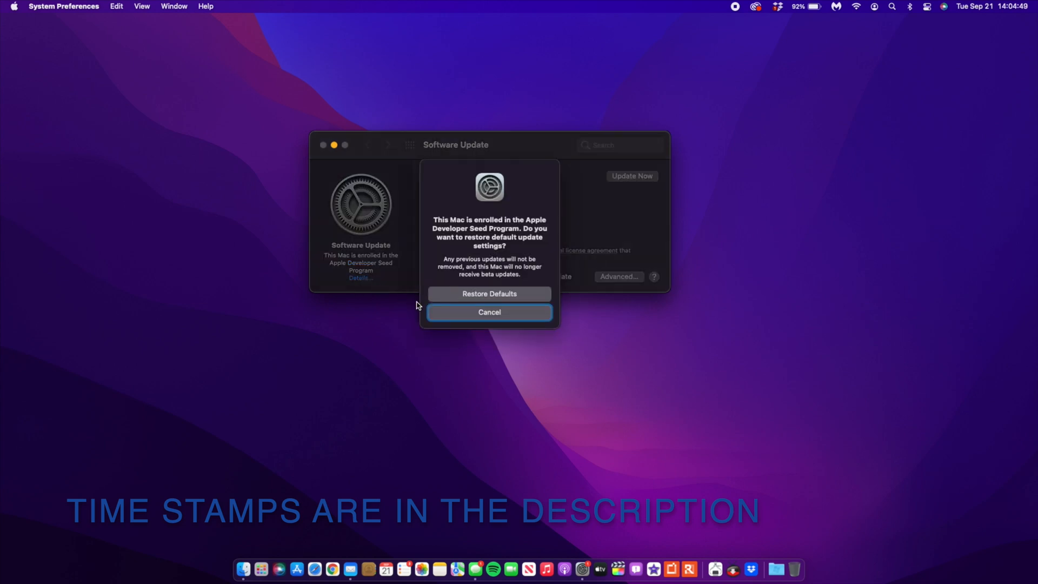
{"action": "left_click", "coordinate": [488, 312]}
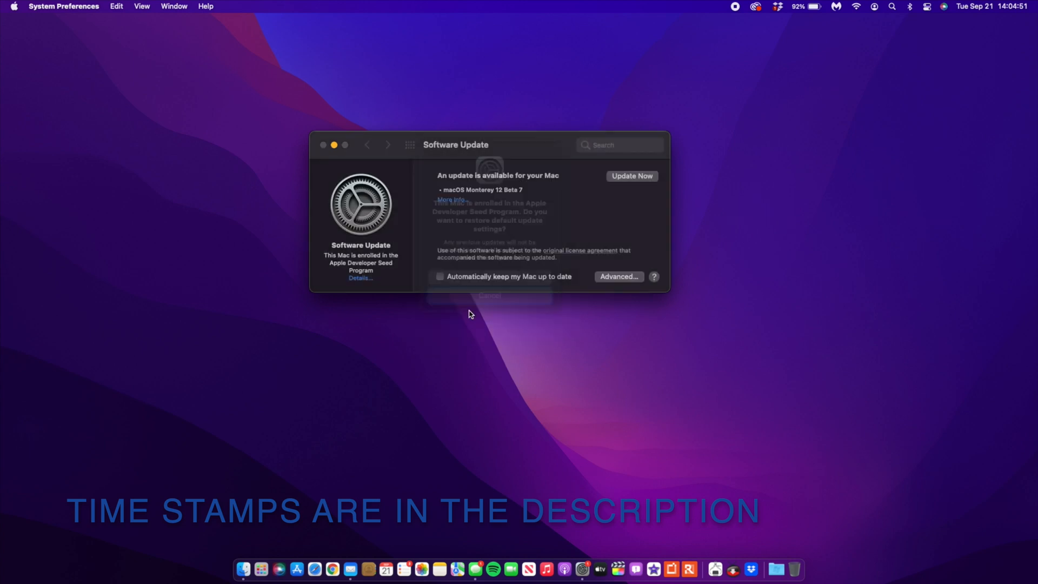
{"action": "left_click", "coordinate": [490, 295]}
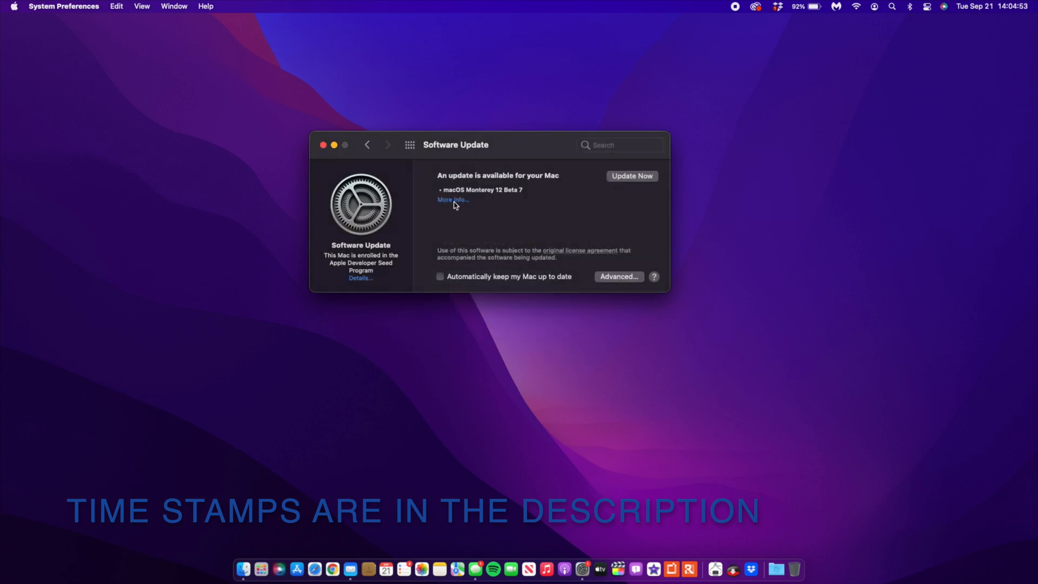
{"action": "left_click", "coordinate": [452, 200]}
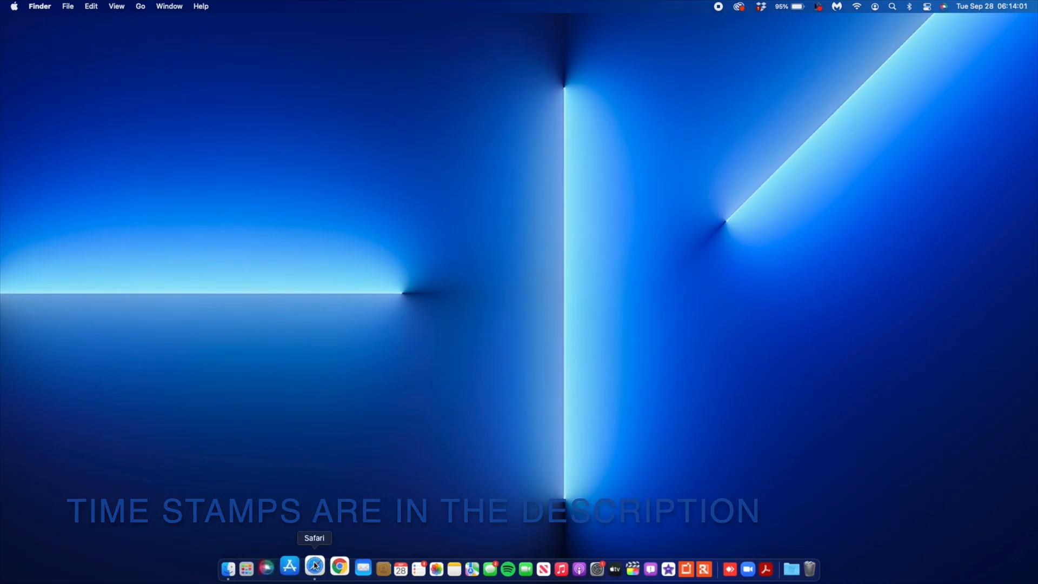
- Launch Safari and scroll the Twitter profile to the retweeted MacRumors MacBook Pro post
{"action": "left_click", "coordinate": [315, 567]}
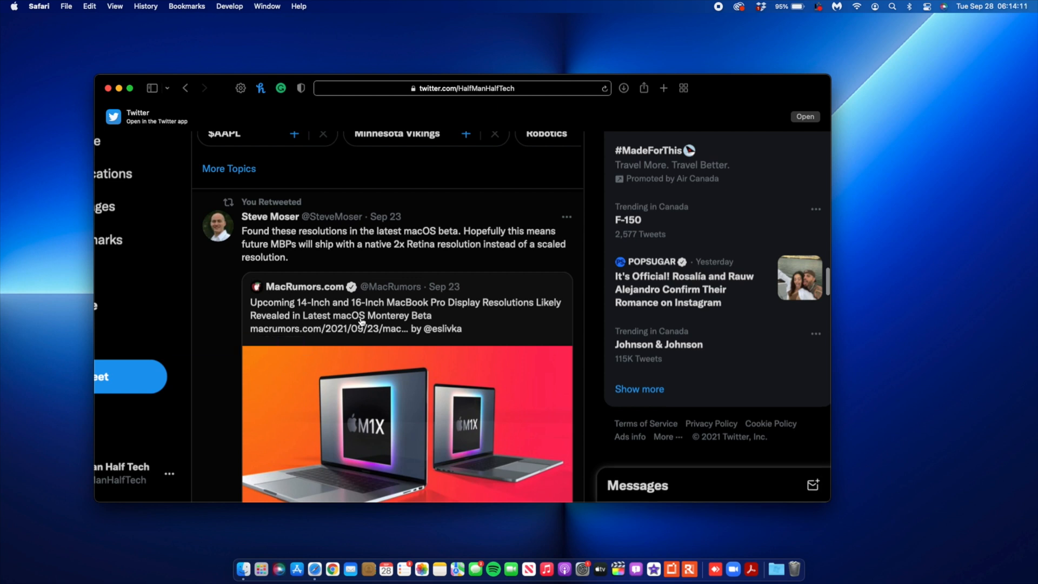
{"action": "mouse_move", "coordinate": [429, 255]}
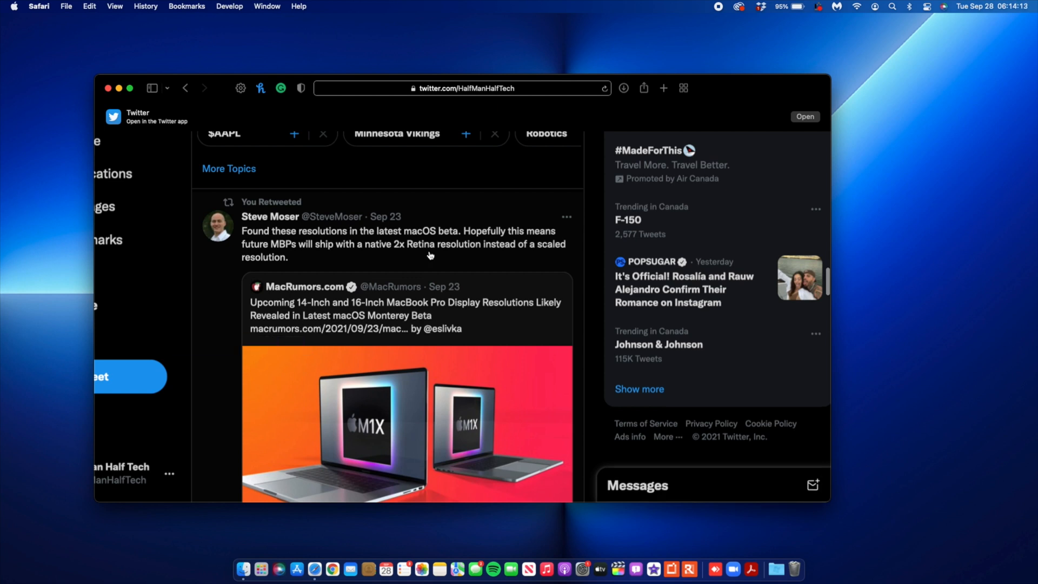
{"action": "mouse_move", "coordinate": [385, 216]}
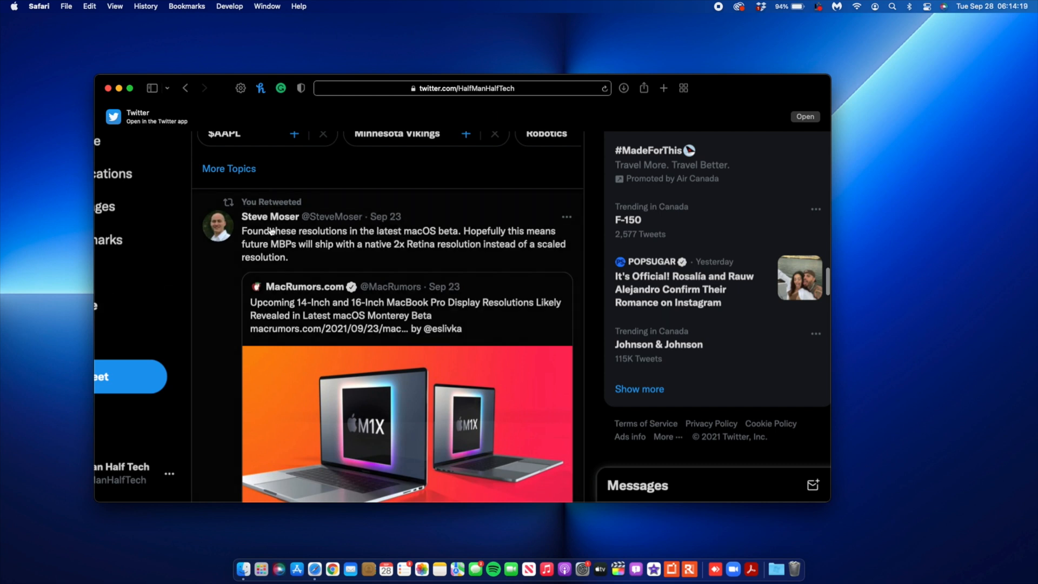
{"action": "scroll", "scroll_direction": "up", "scroll_amount": 3}
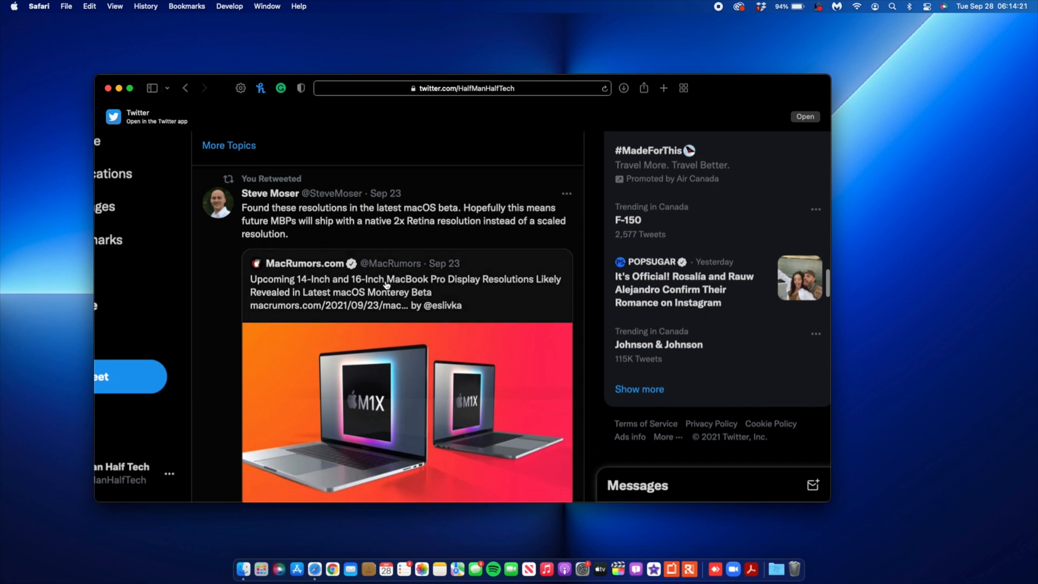
{"action": "mouse_move", "coordinate": [459, 312]}
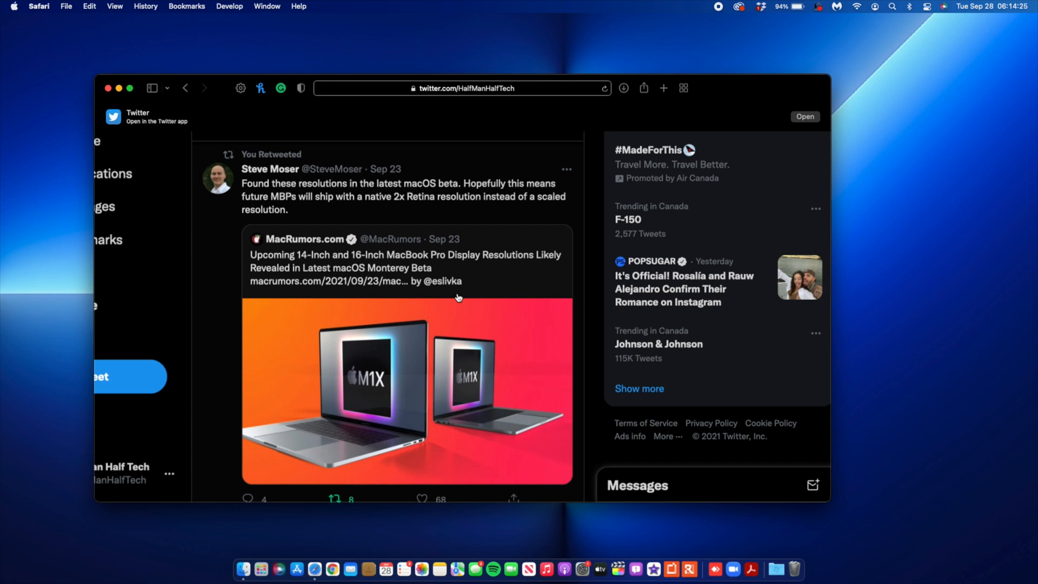
- View the MacRumors 14/16-inch MacBook Pro resolutions tweet on its own page in full screen
{"action": "left_click", "coordinate": [405, 262]}
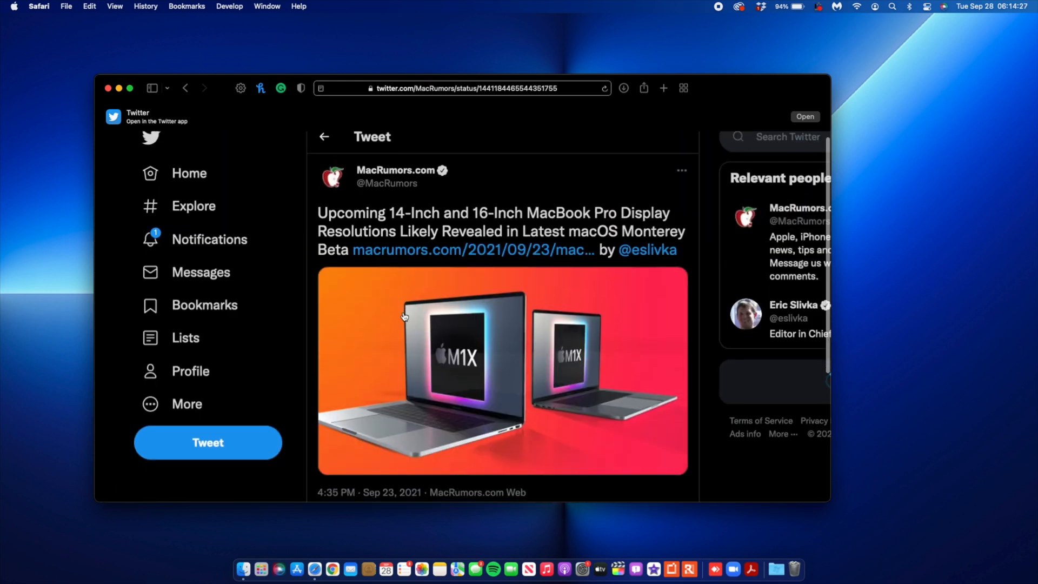
{"action": "scroll", "scroll_direction": "down", "scroll_amount": 3}
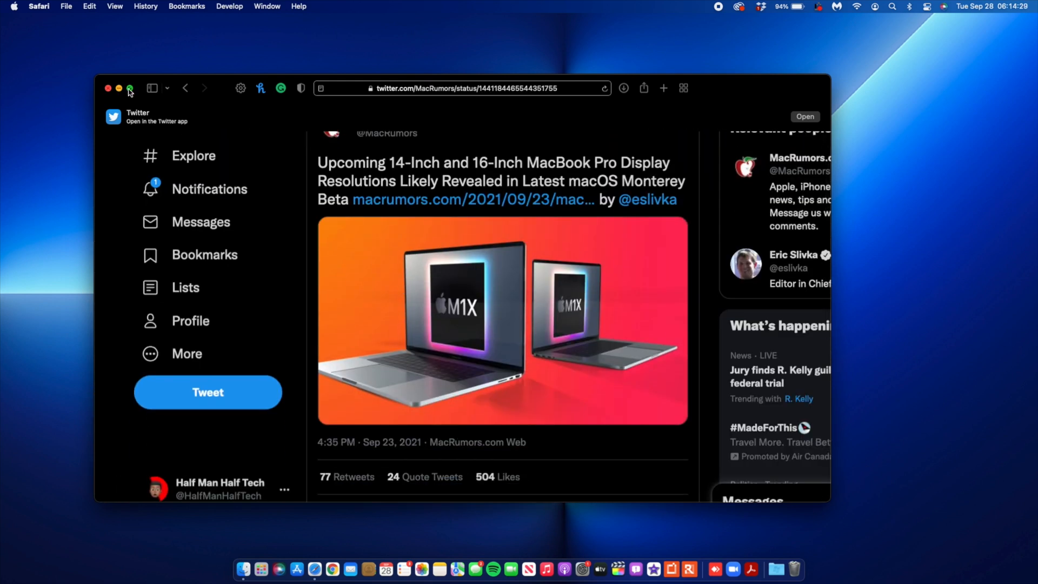
{"action": "left_click", "coordinate": [130, 88]}
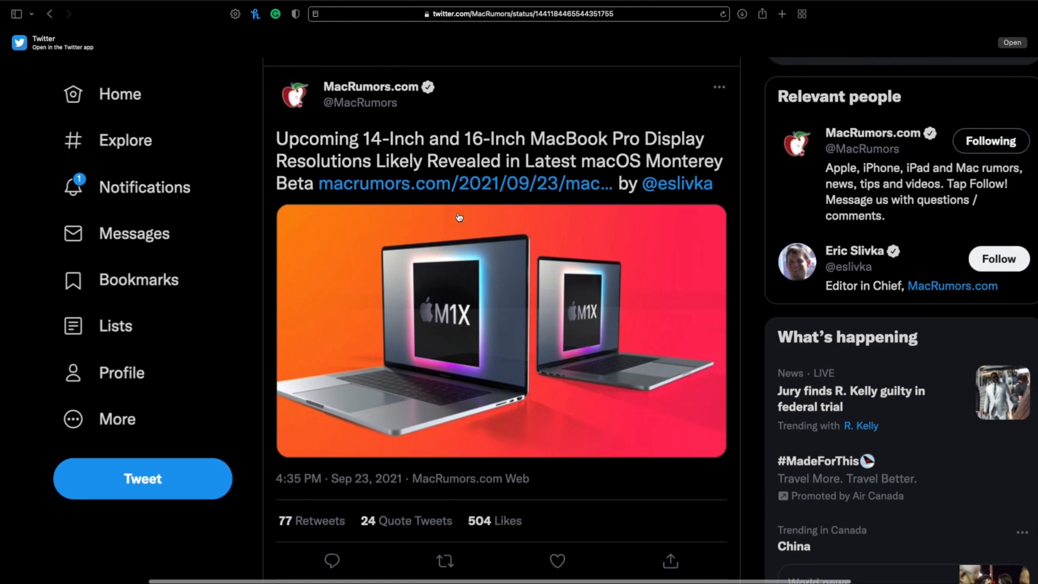
{"action": "scroll", "scroll_direction": "down", "scroll_amount": 3}
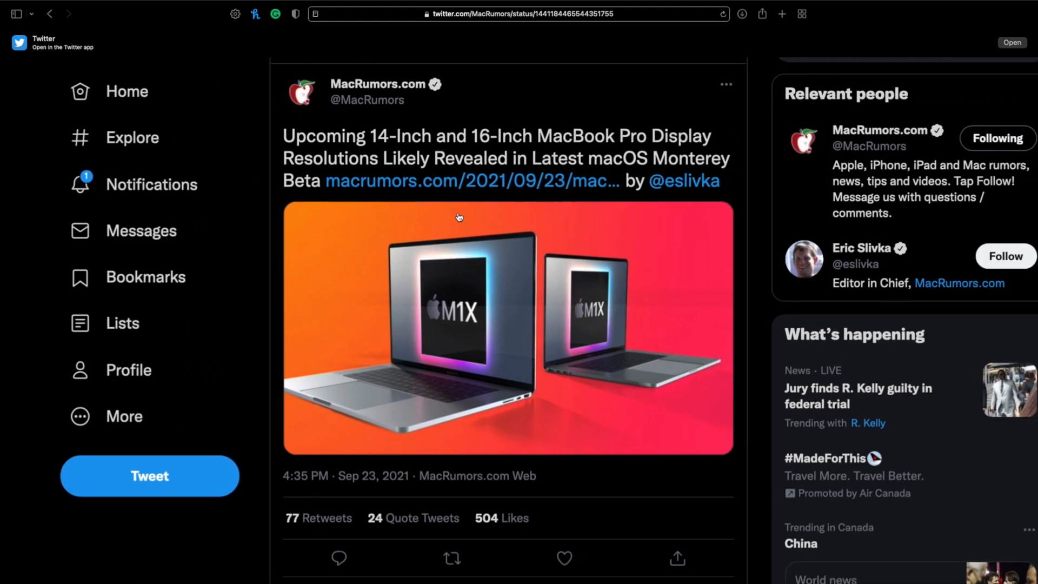
{"action": "scroll", "scroll_direction": "down", "scroll_amount": 3}
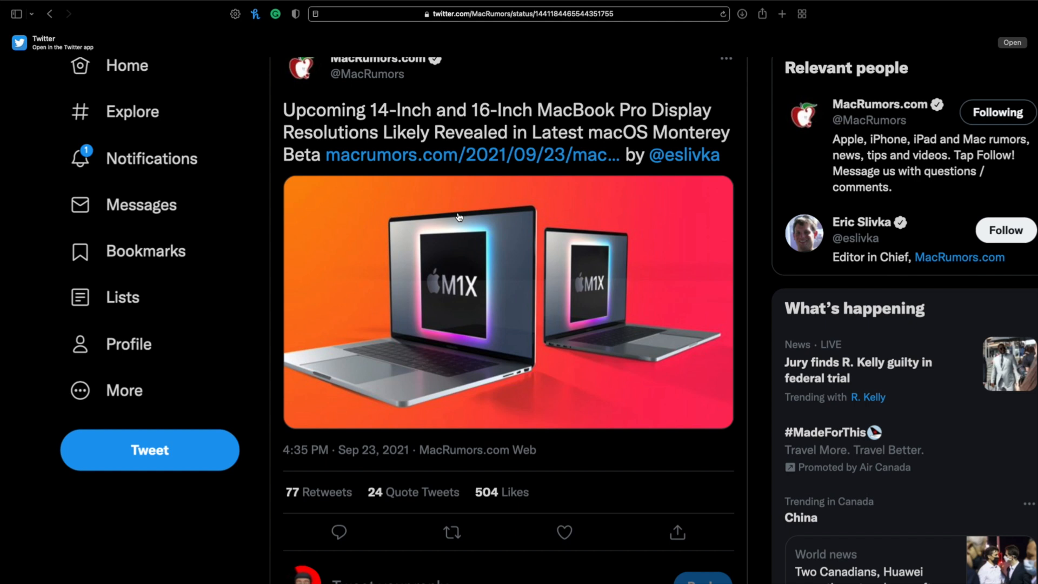
{"action": "scroll", "scroll_direction": "down", "scroll_amount": 3}
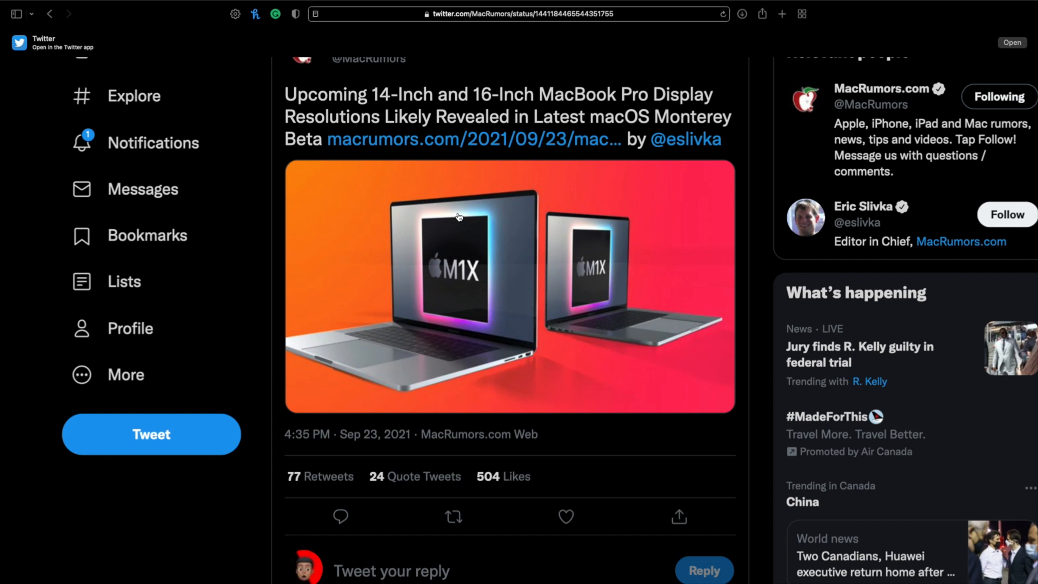
{"action": "scroll", "scroll_direction": "up", "scroll_amount": 3}
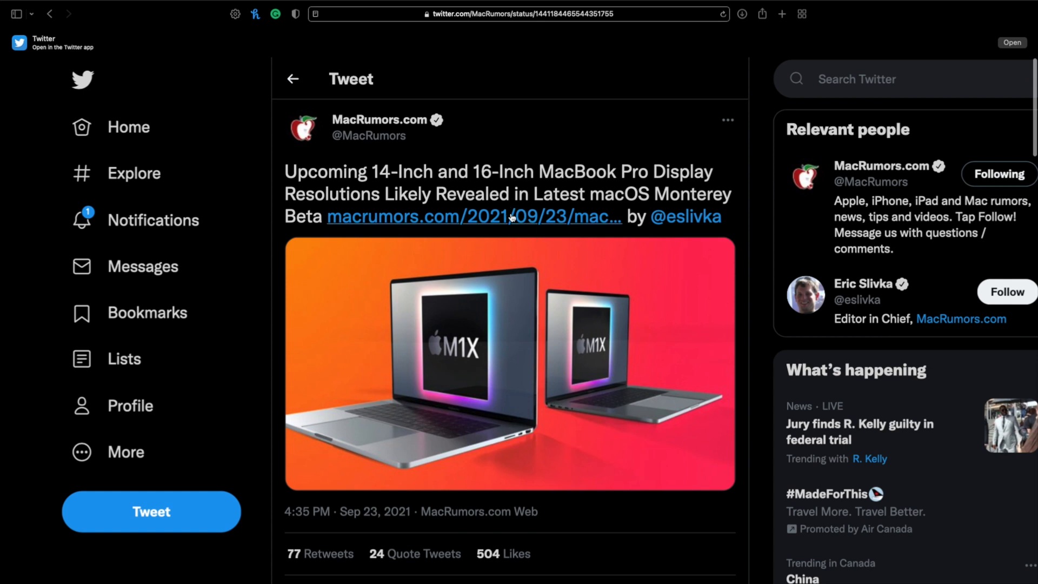
{"action": "mouse_move", "coordinate": [508, 216]}
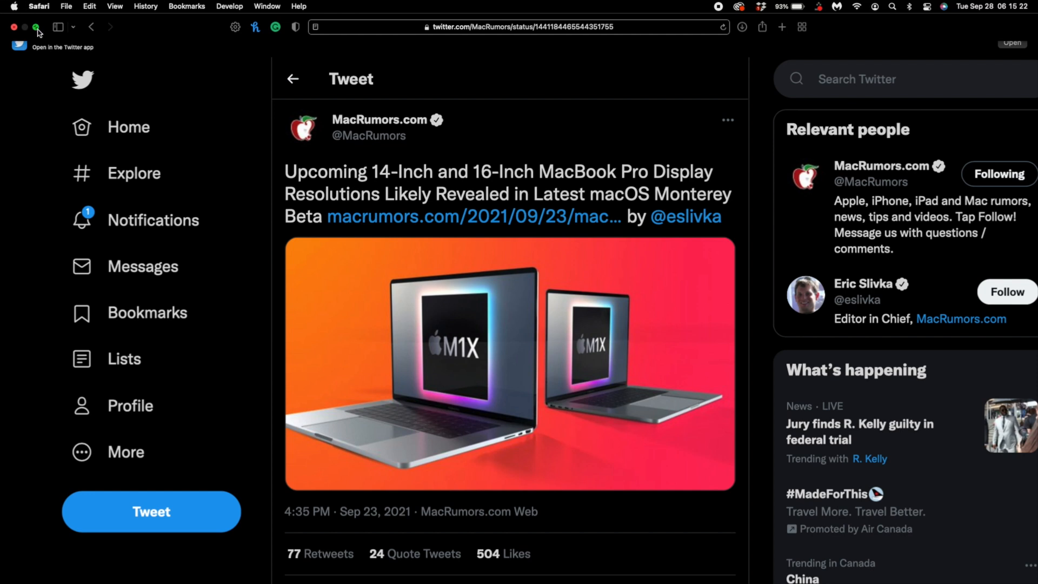
- Return Safari from full screen to a normal window
{"action": "left_click", "coordinate": [37, 31]}
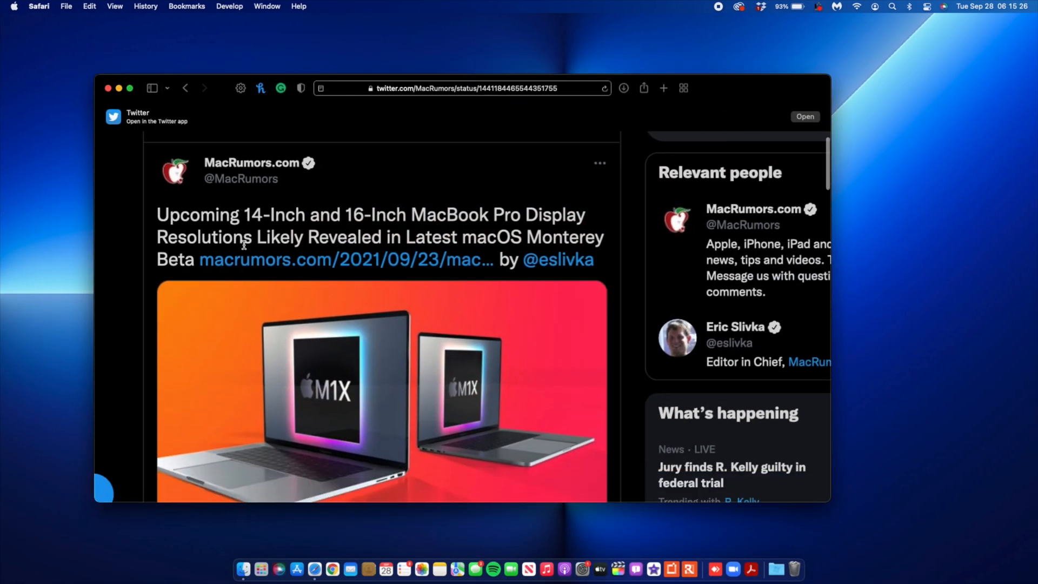
{"action": "scroll", "scroll_direction": "down", "scroll_amount": 3}
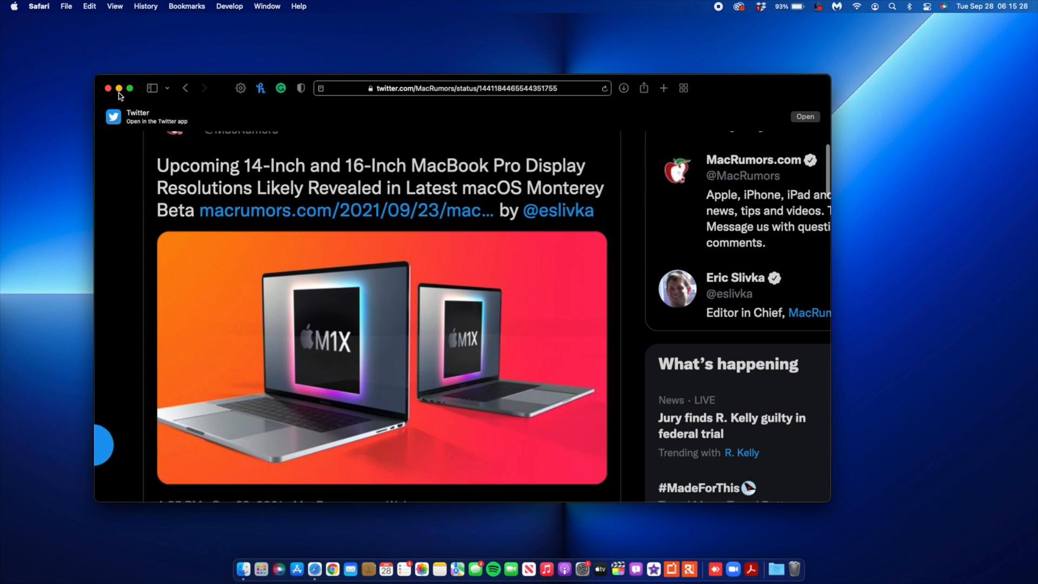
{"action": "mouse_move", "coordinate": [255, 234]}
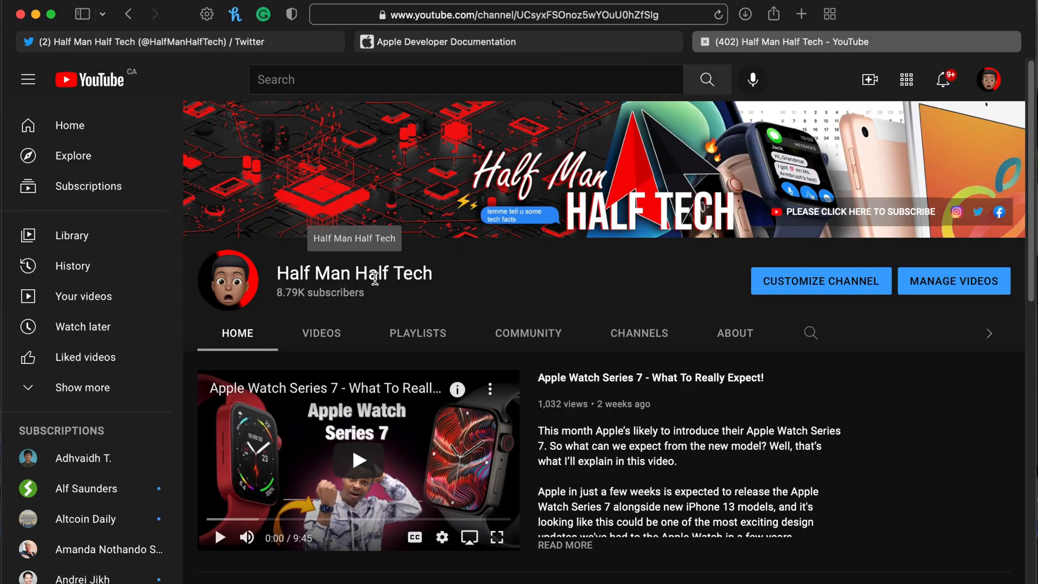
- Scroll the Half Man Half Tech channel to Uploads and page through its recent videos
{"action": "scroll", "scroll_direction": "down", "scroll_amount": 3}
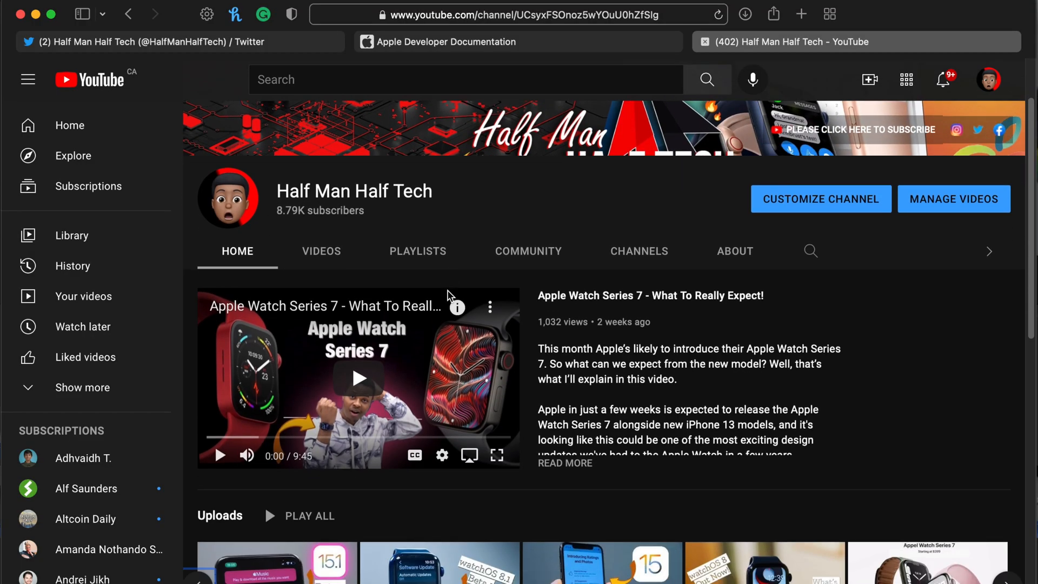
{"action": "scroll", "scroll_direction": "down", "scroll_amount": 3}
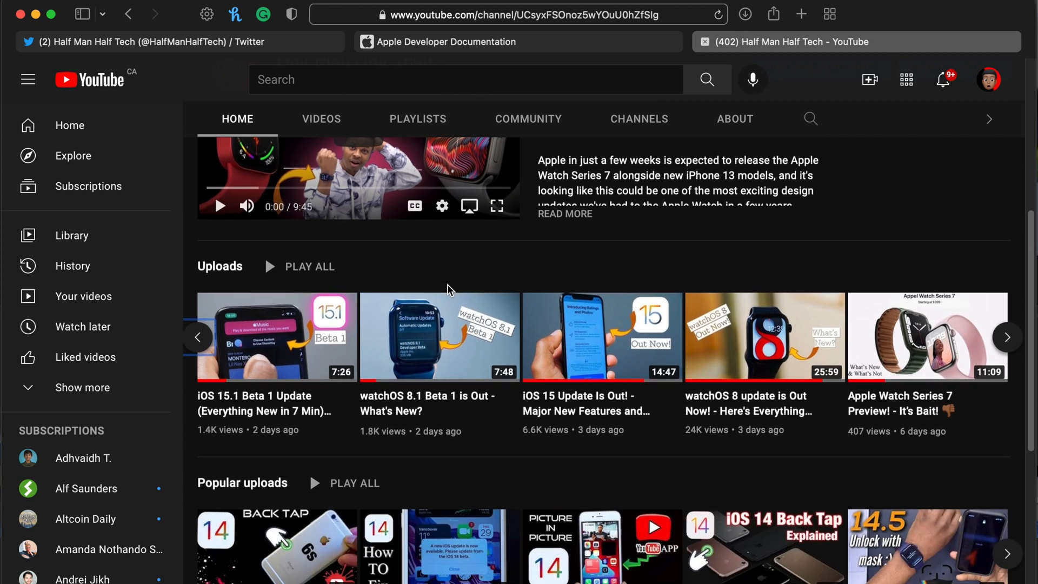
{"action": "left_click", "coordinate": [198, 338]}
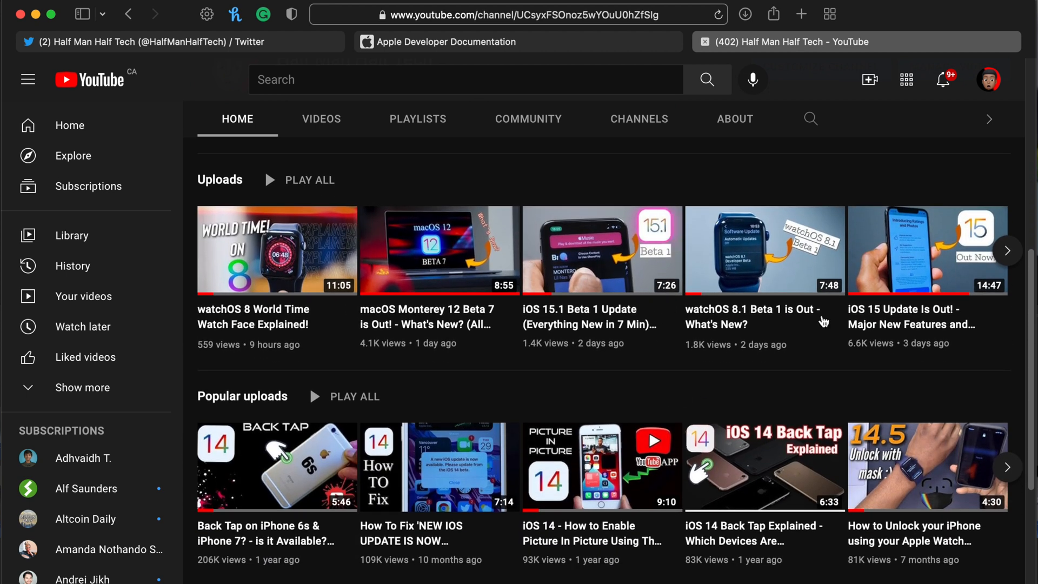
{"action": "left_click", "coordinate": [1007, 250]}
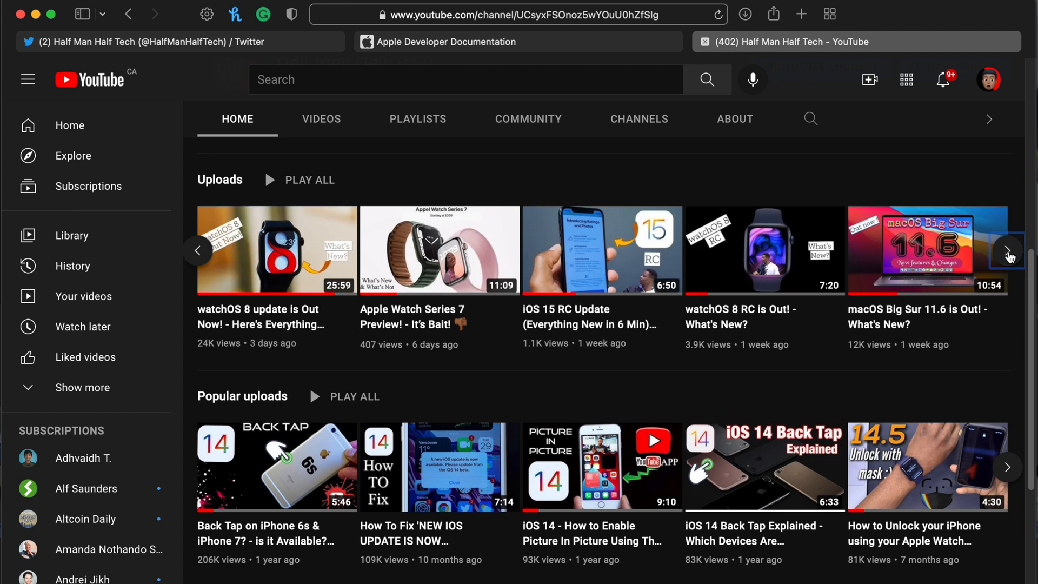